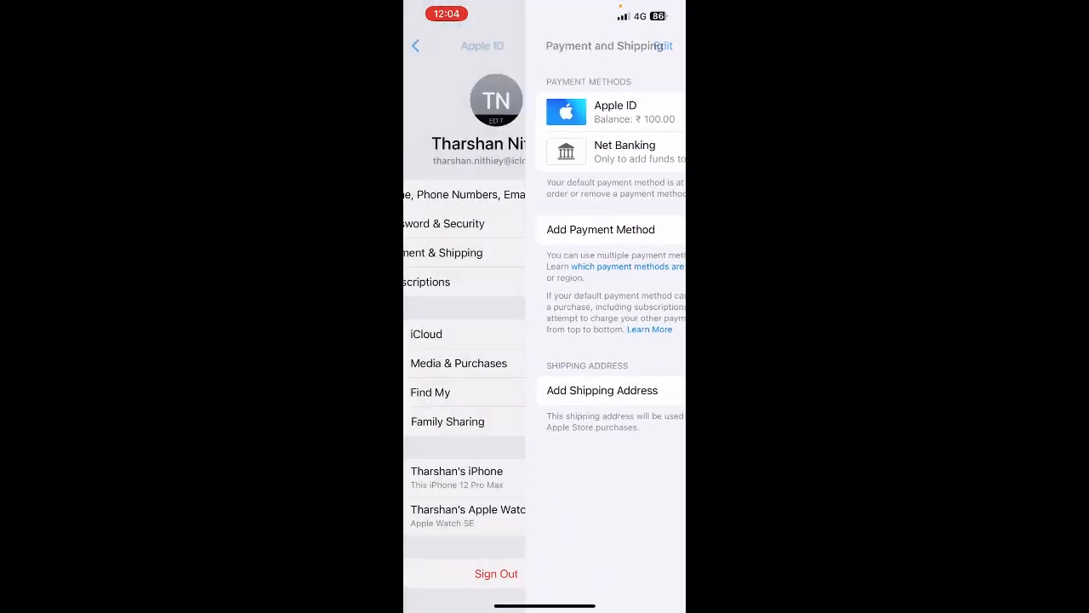
# Go back from Payment and Shipping to the main Settings list.
pyautogui.click(414, 46)
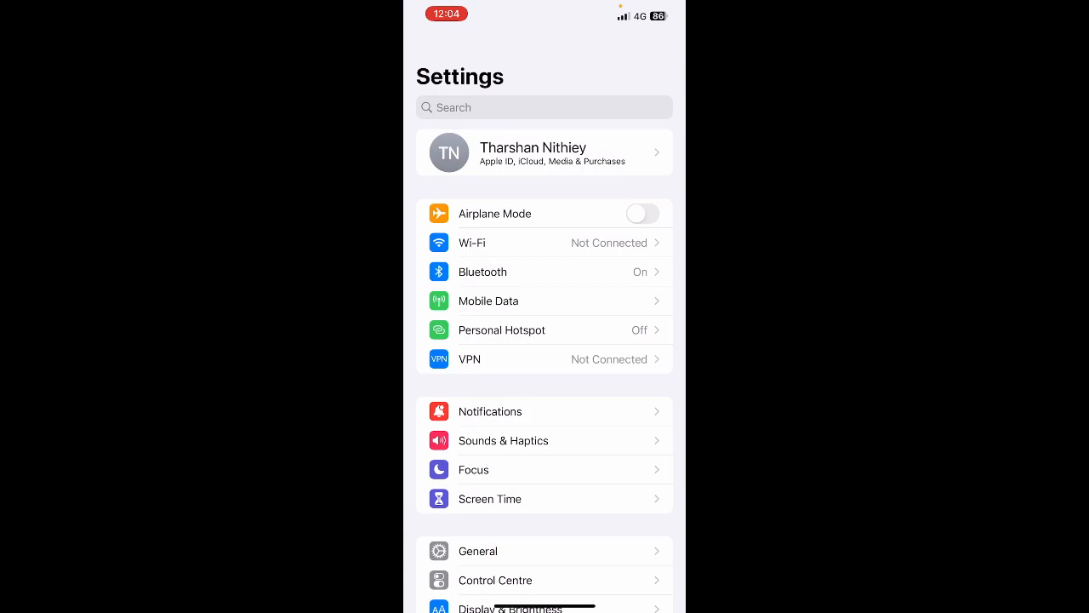
# Open the Apple ID banner's Payment & Shipping and sign in with the Apple ID password.
pyautogui.click(544, 153)
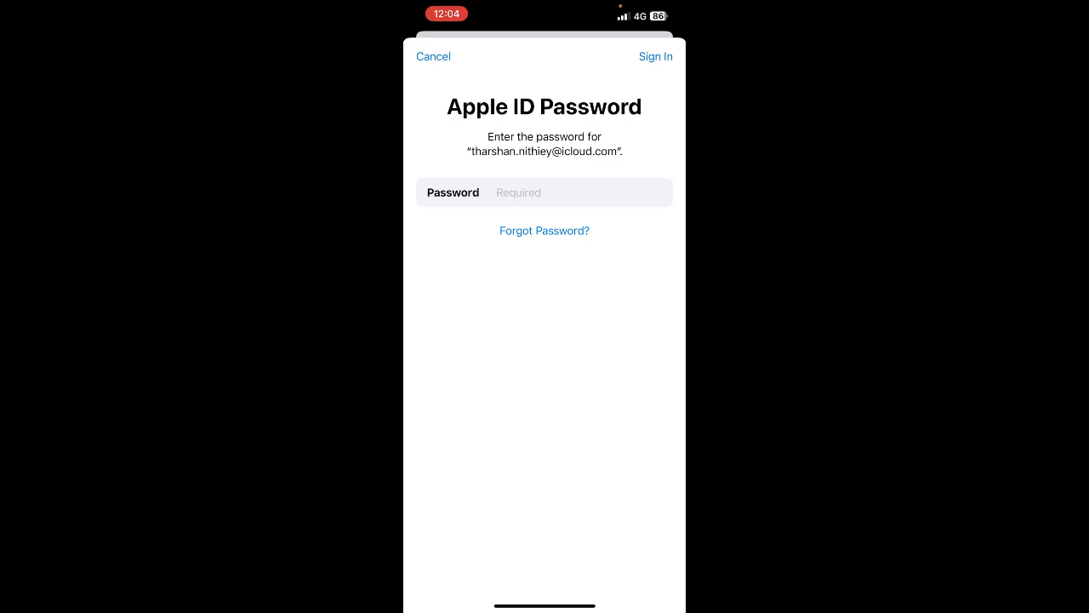
pyautogui.click(545, 191)
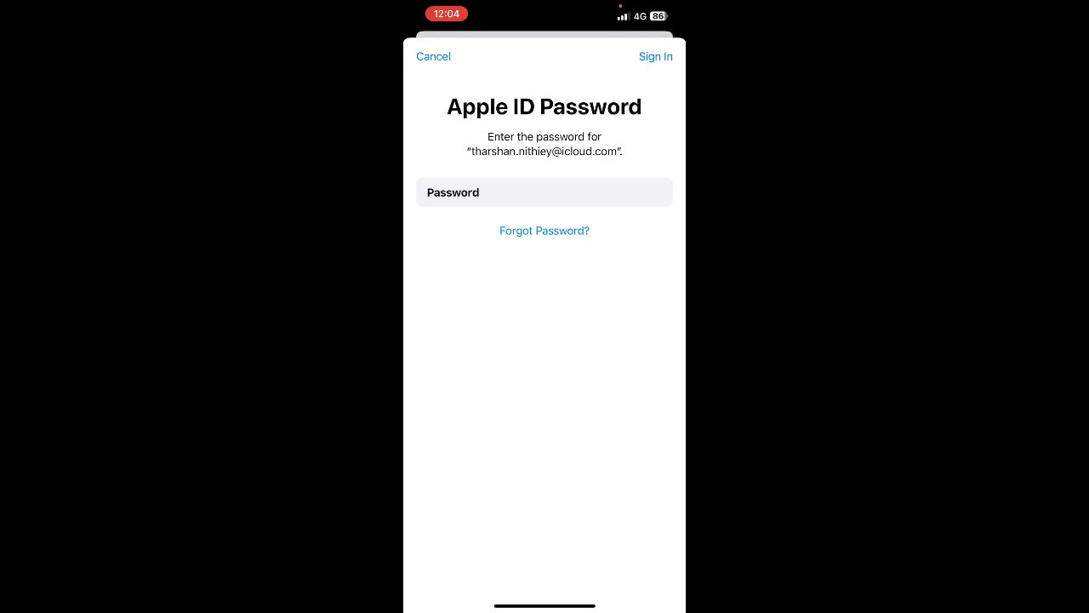
pyautogui.click(655, 56)
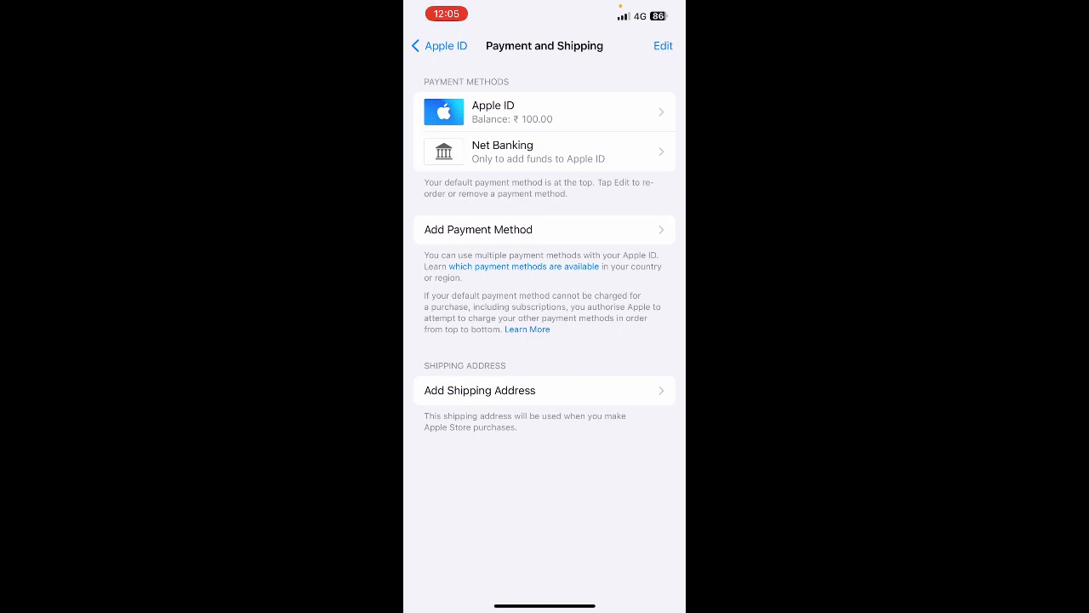
# Leave Settings and return to the iPhone Home Screen.
pyautogui.click(544, 229)
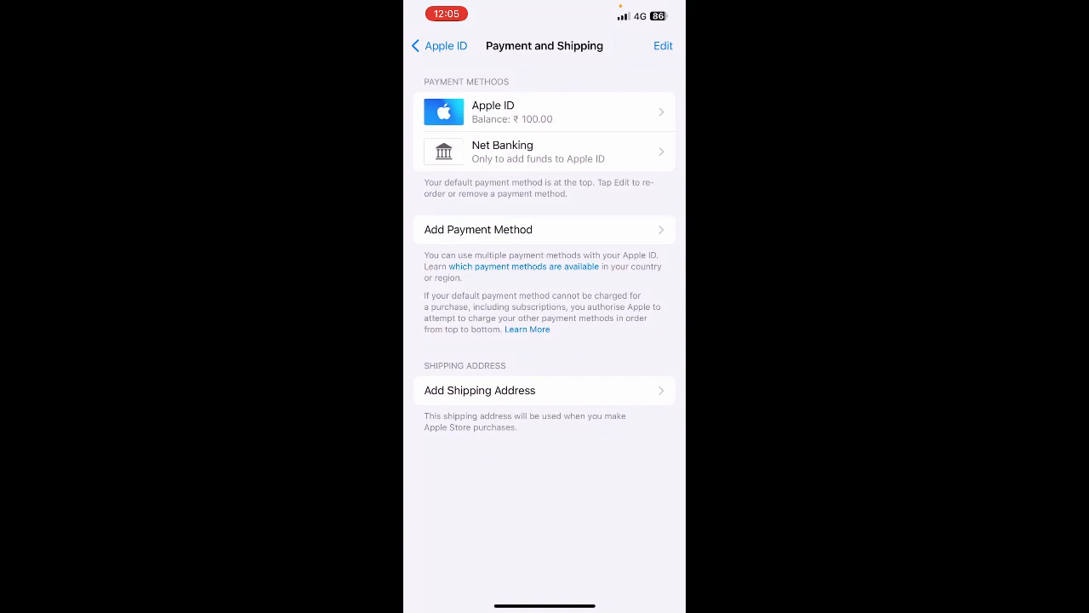
pyautogui.click(441, 46)
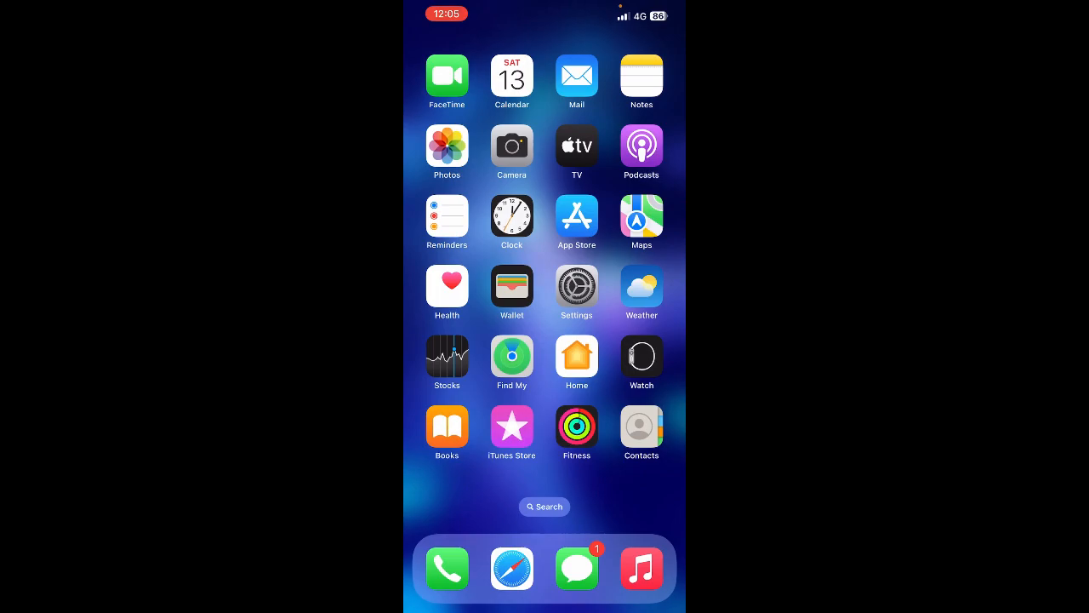
# Launch Music from the dock and scroll Listen Now past Top Songs by City and radio.
pyautogui.click(641, 569)
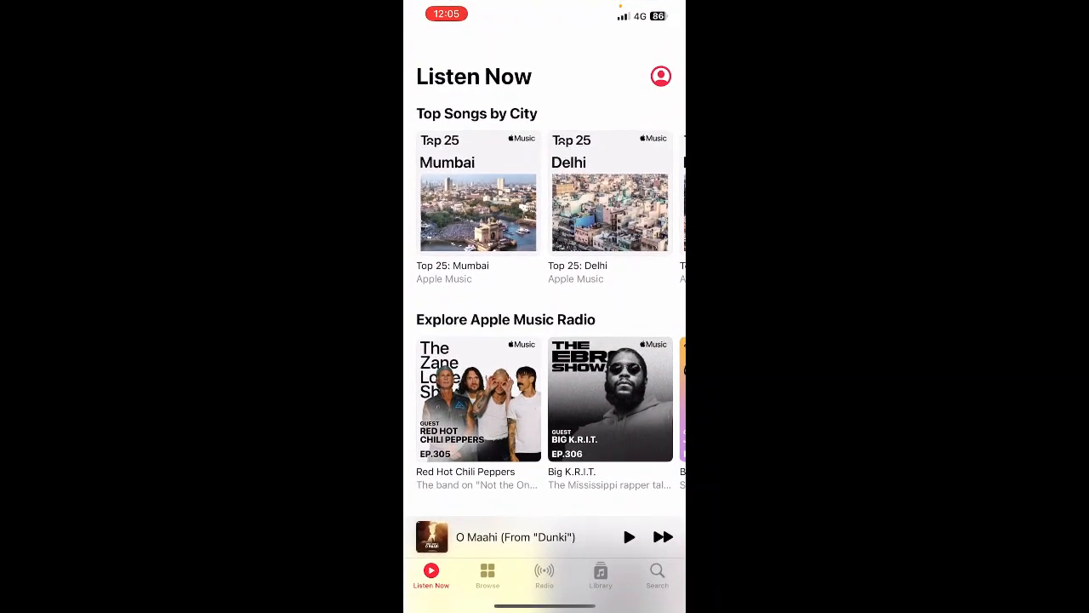
pyautogui.scroll(-3)
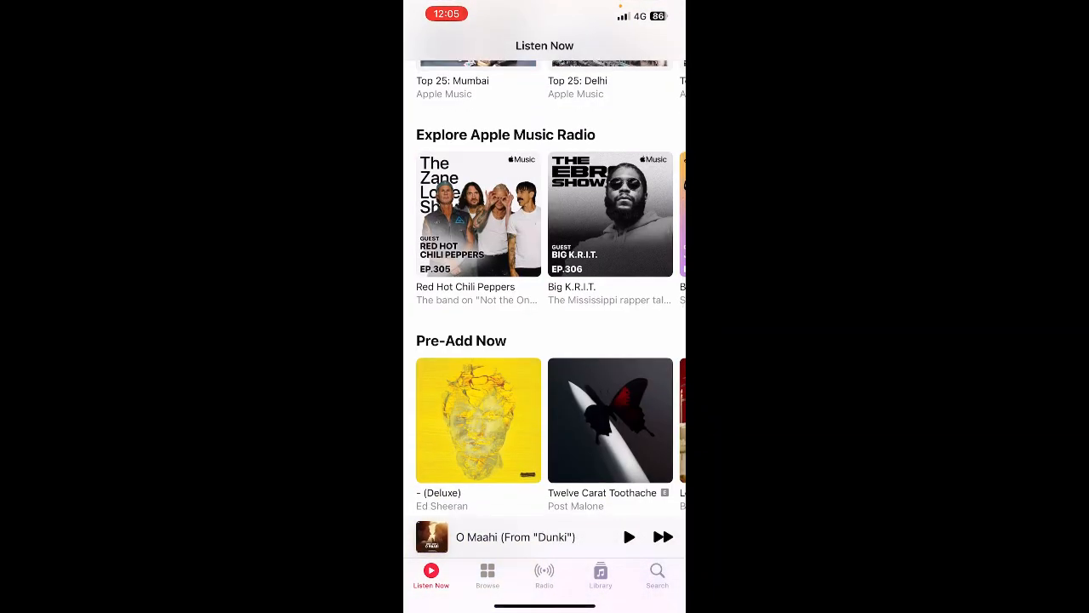
pyautogui.scroll(-3)
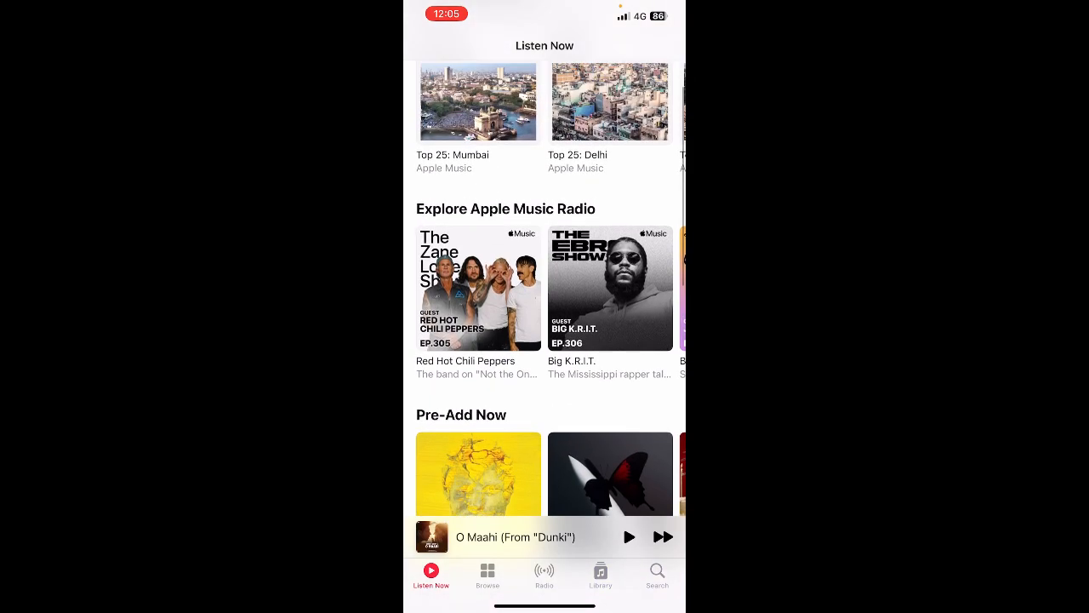
pyautogui.scroll(-3)
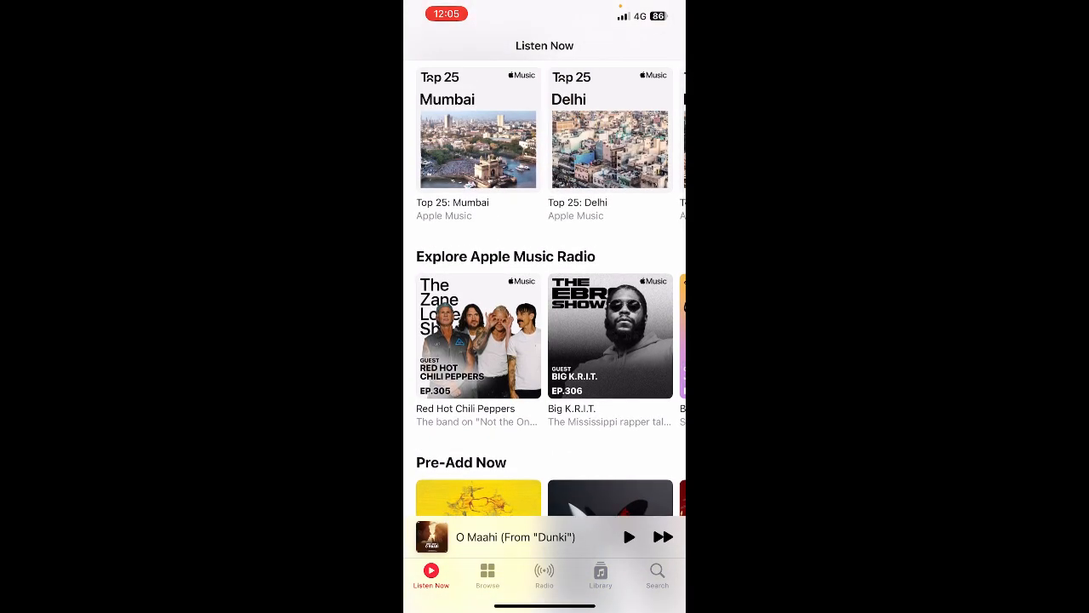